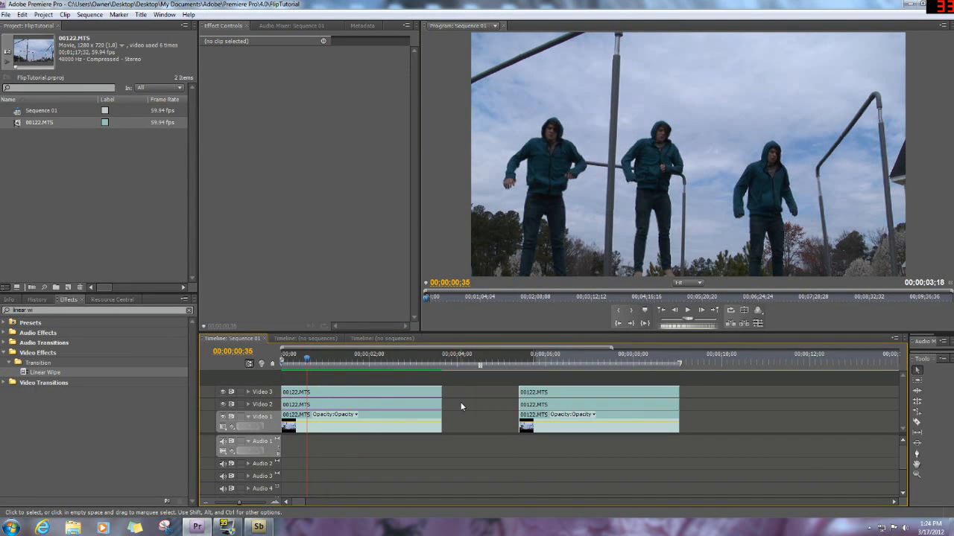
mouse_move(321, 385)
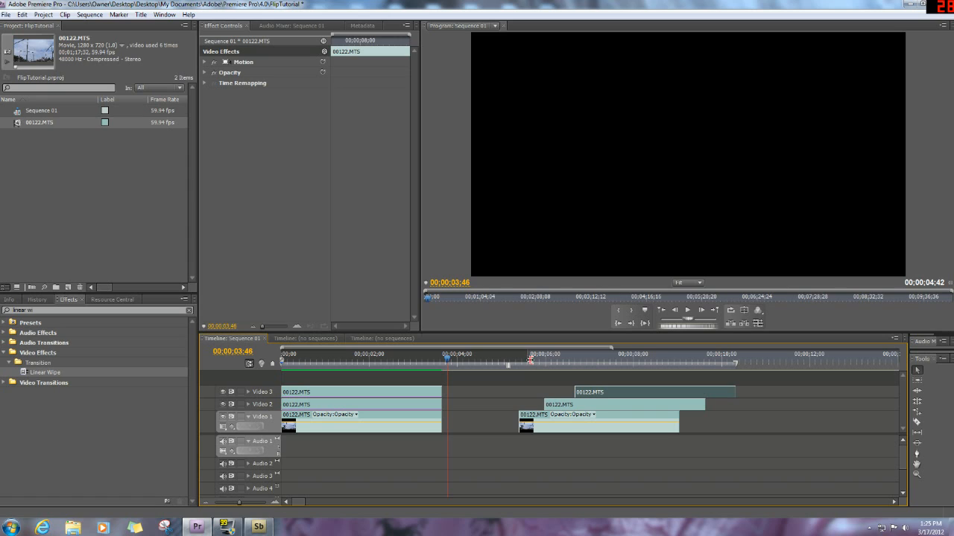
Line the second clip group back up and search 'linear wipe' to apply it to a clip
left_click(540, 354)
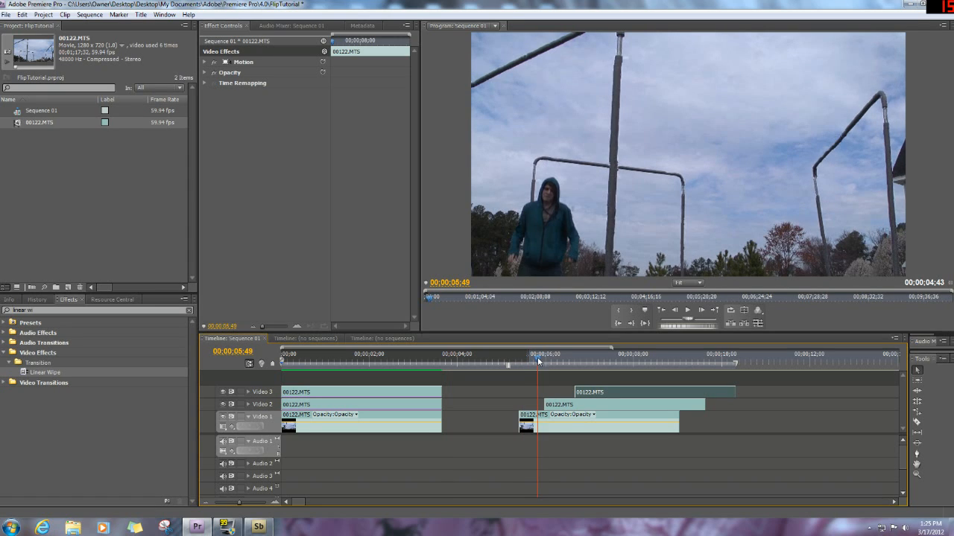
left_click_drag(538, 364, 560, 363)
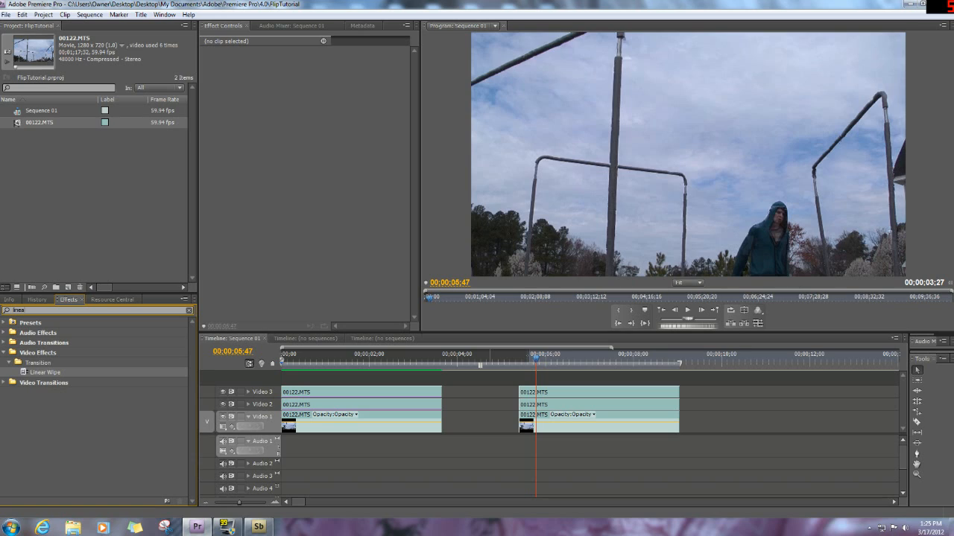
type("linear wipe")
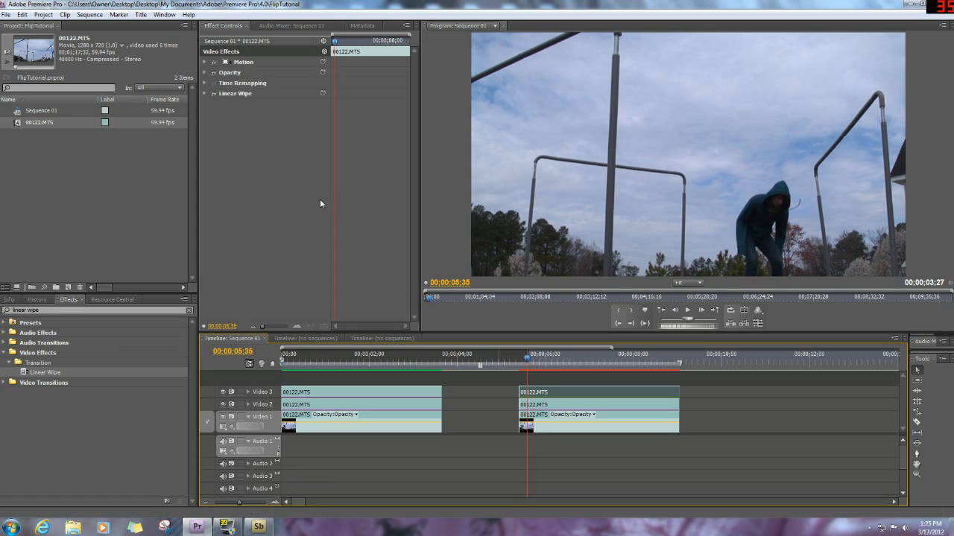
Adjust Transition Completion and Wipe Angle per stacked clip so three figures stand side by side
left_click(206, 93)
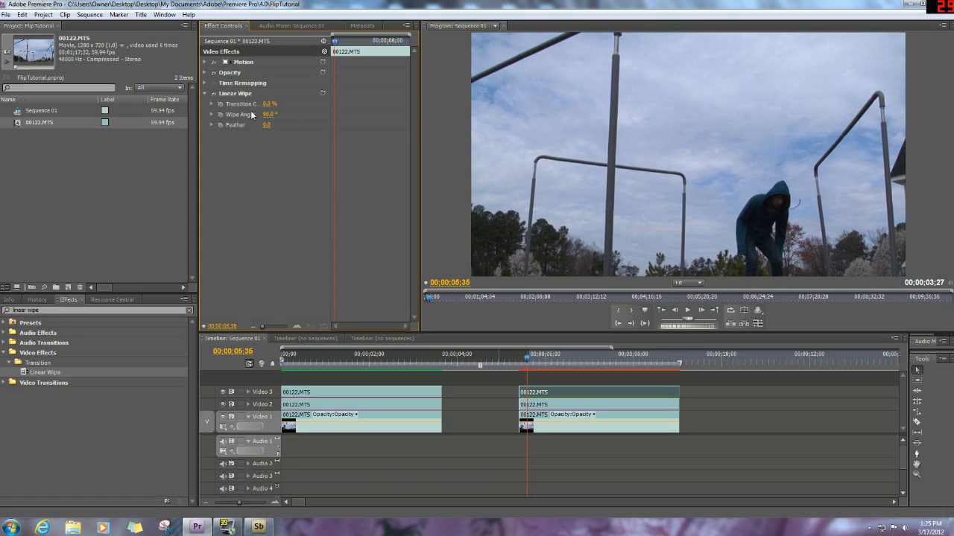
left_click(267, 105)
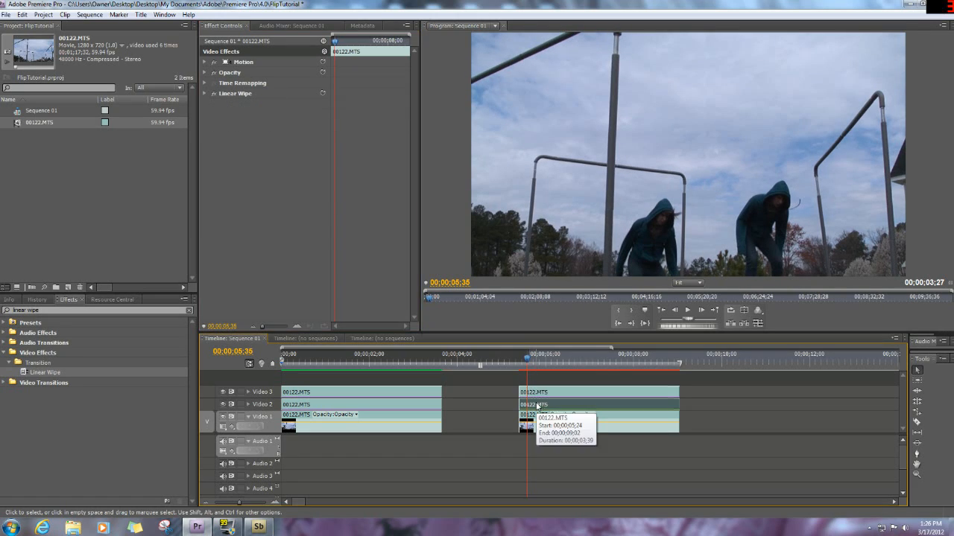
left_click(205, 92)
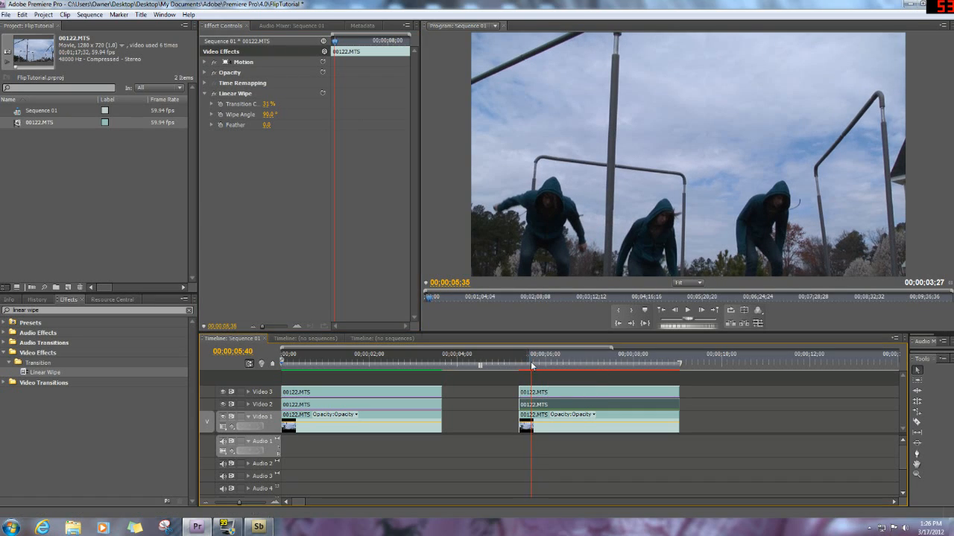
left_click(544, 355)
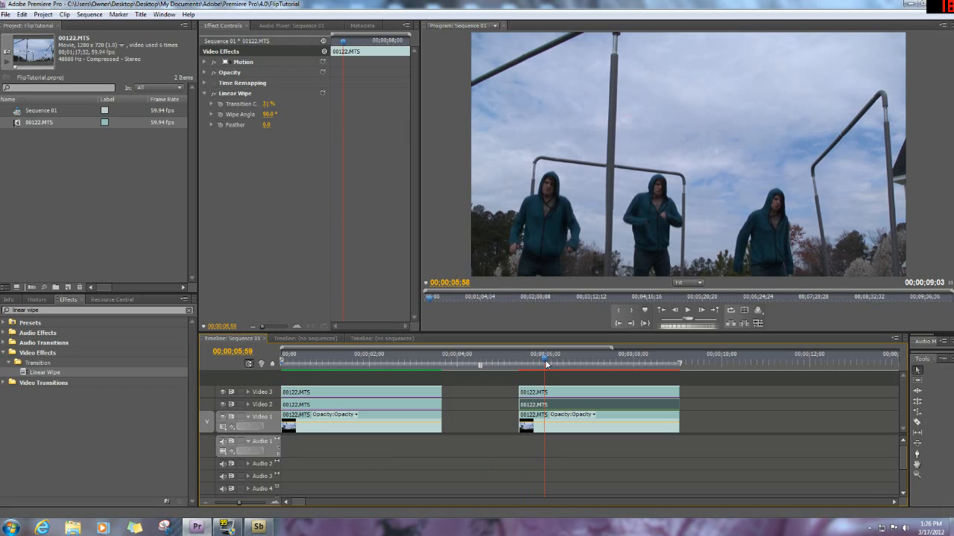
left_click_drag(545, 363, 552, 363)
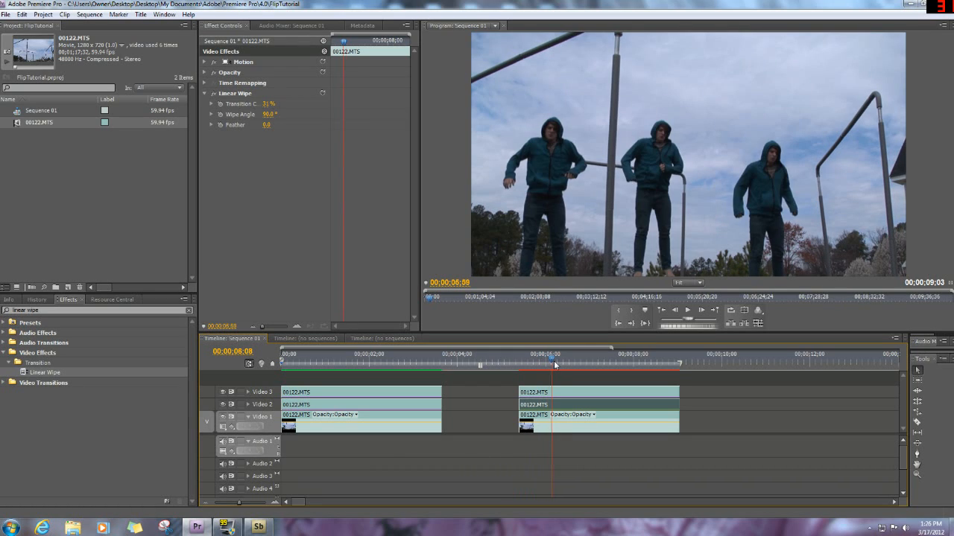
left_click_drag(554, 365, 418, 365)
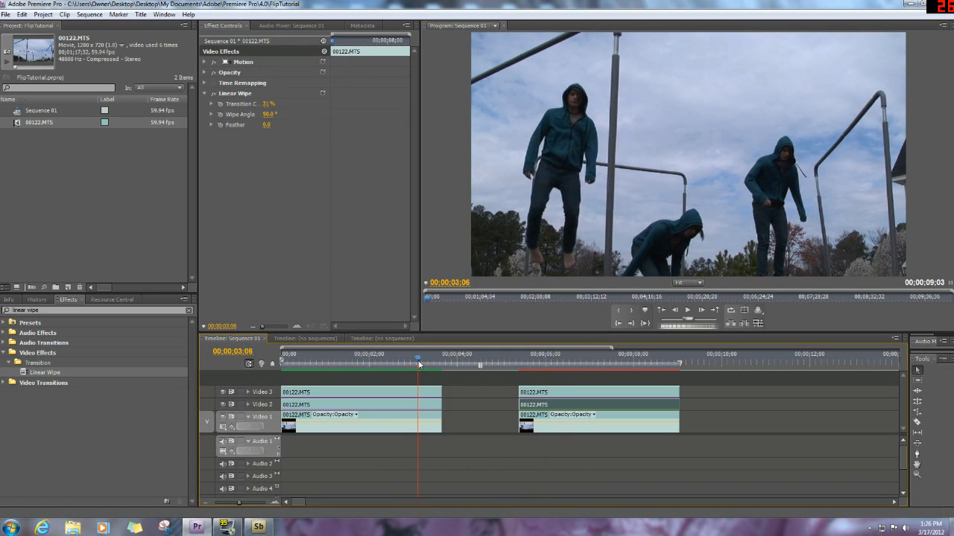
left_click_drag(417, 362, 429, 362)
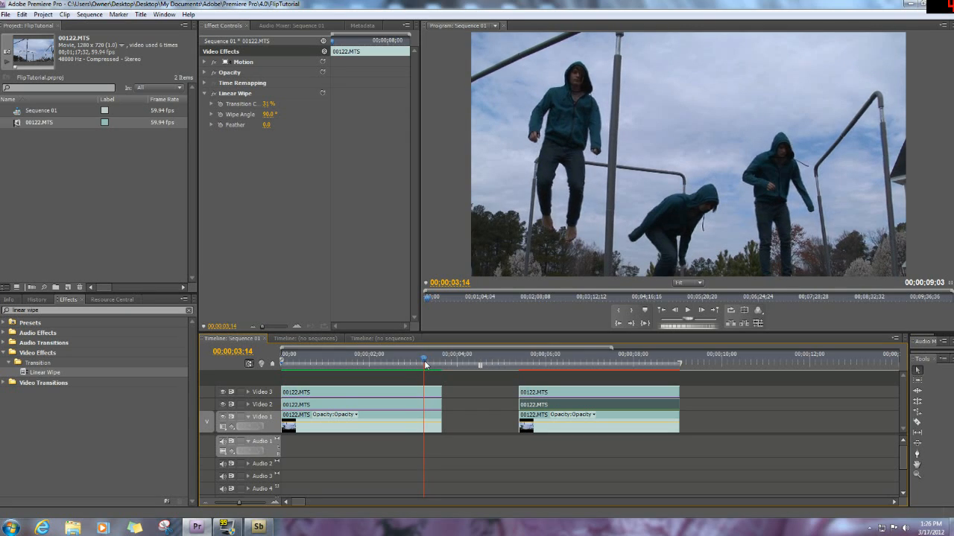
left_click(426, 365)
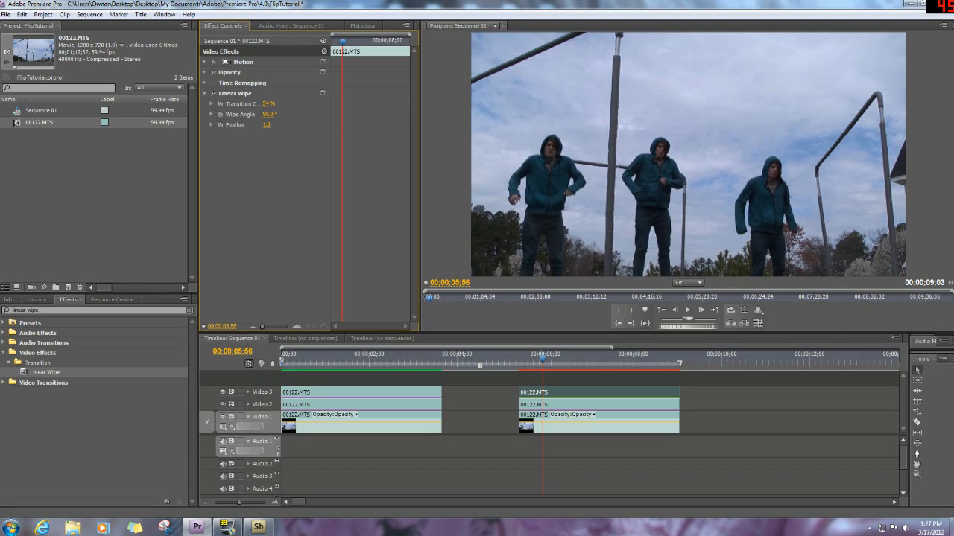
Set the Linear Wipe Feather to 13.0 so the three jumping figures blend
type("13.0")
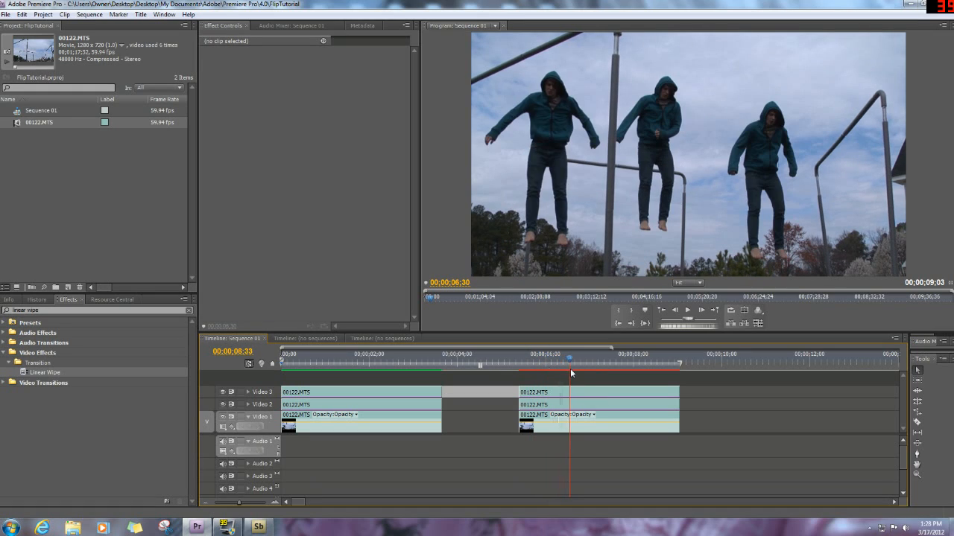
left_click_drag(569, 359, 594, 359)
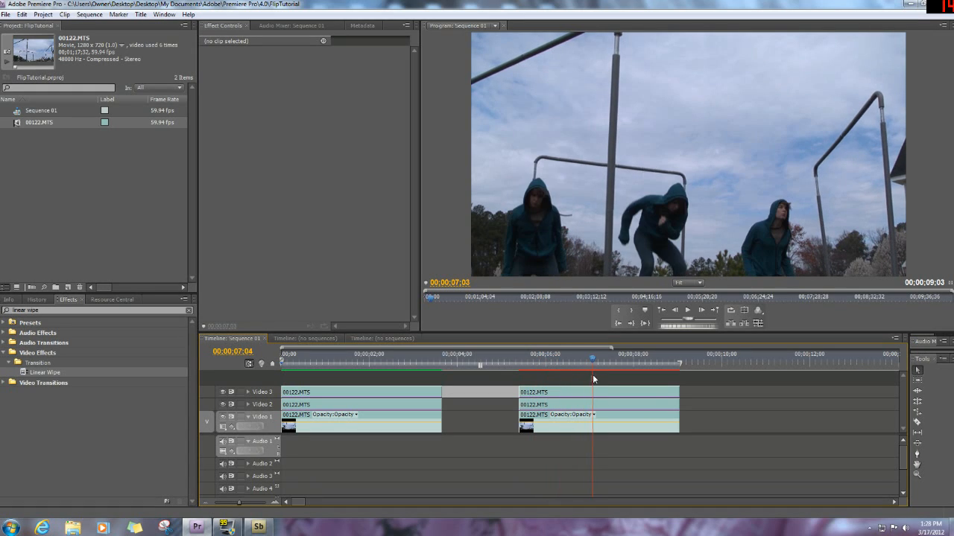
left_click_drag(593, 363, 608, 364)
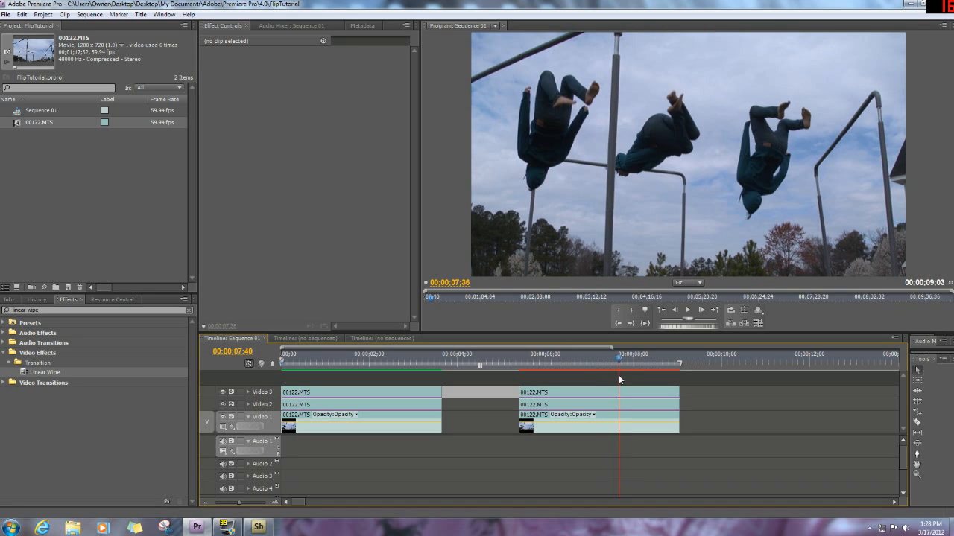
left_click_drag(618, 363, 647, 364)
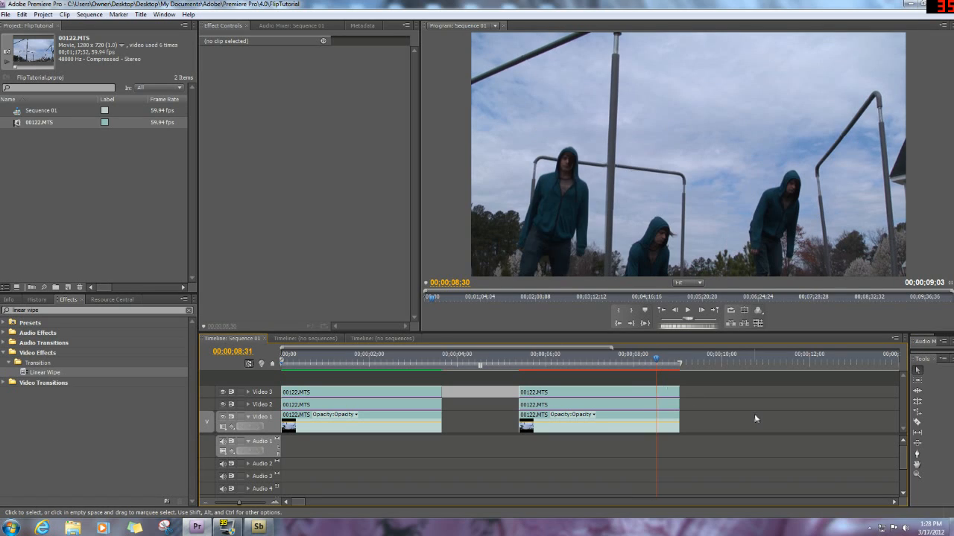
key("ctrl+s")
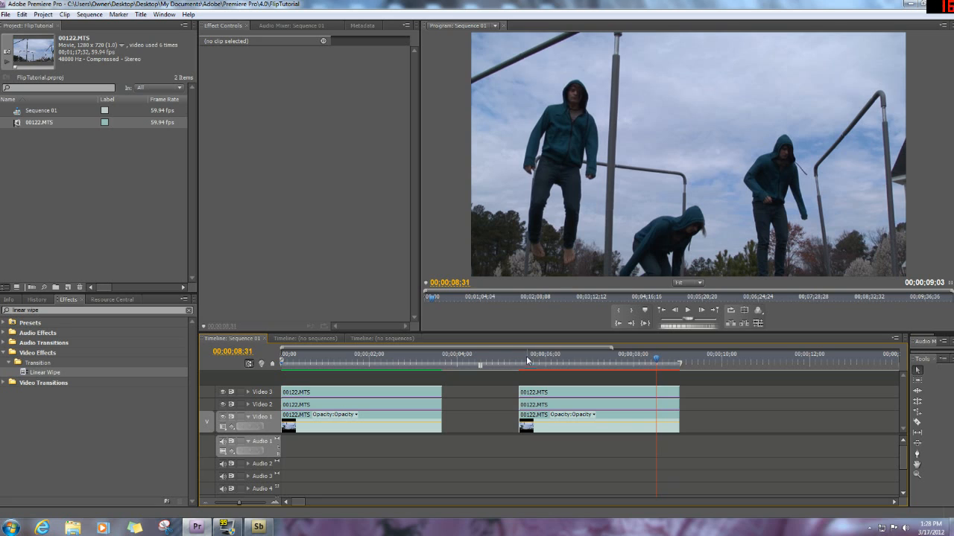
mouse_move(333, 364)
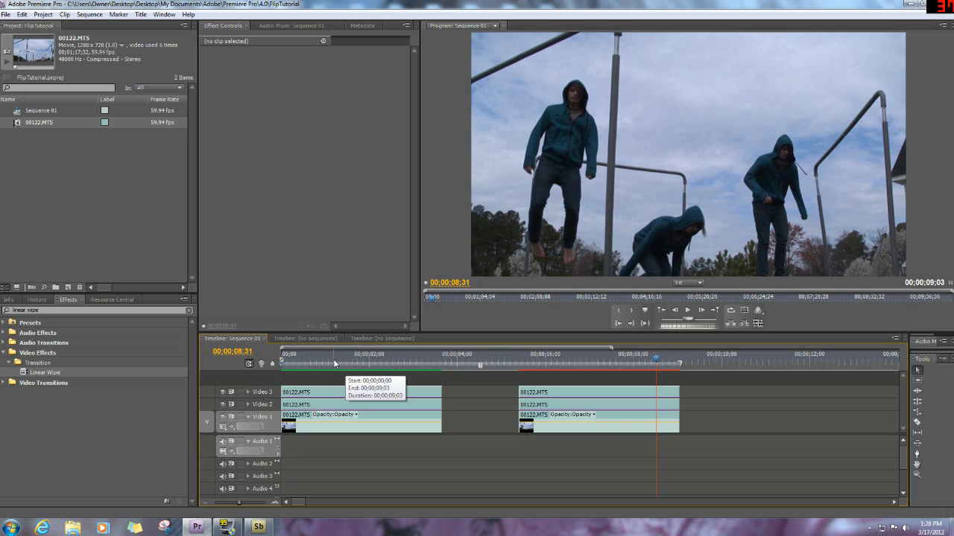